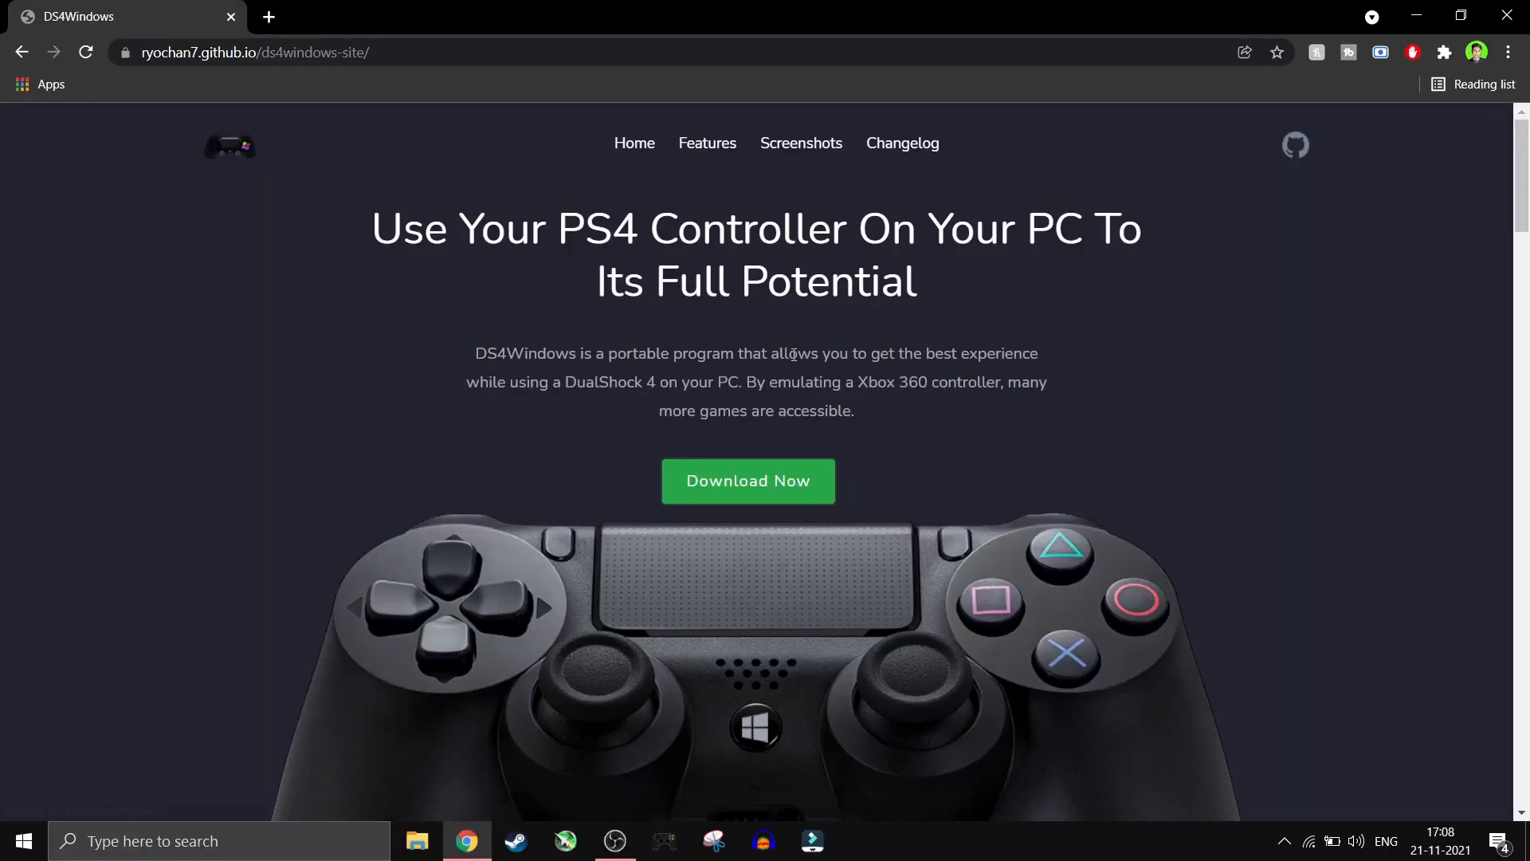
Open the DS4Windows GitHub releases page and scroll to the Version 3.0.18 assets
scroll(down, 3)
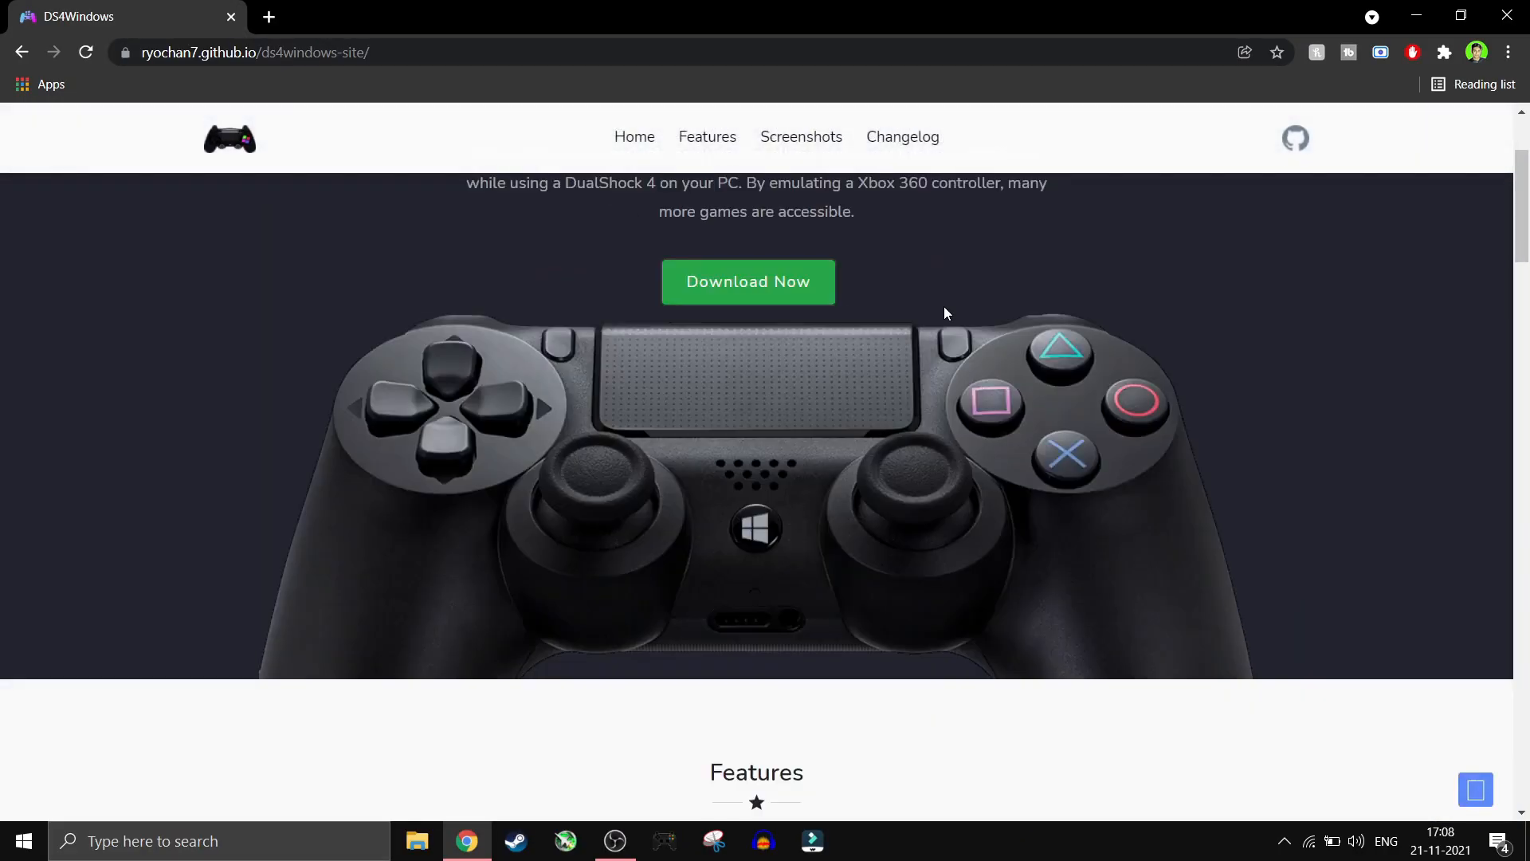
scroll(down, 3)
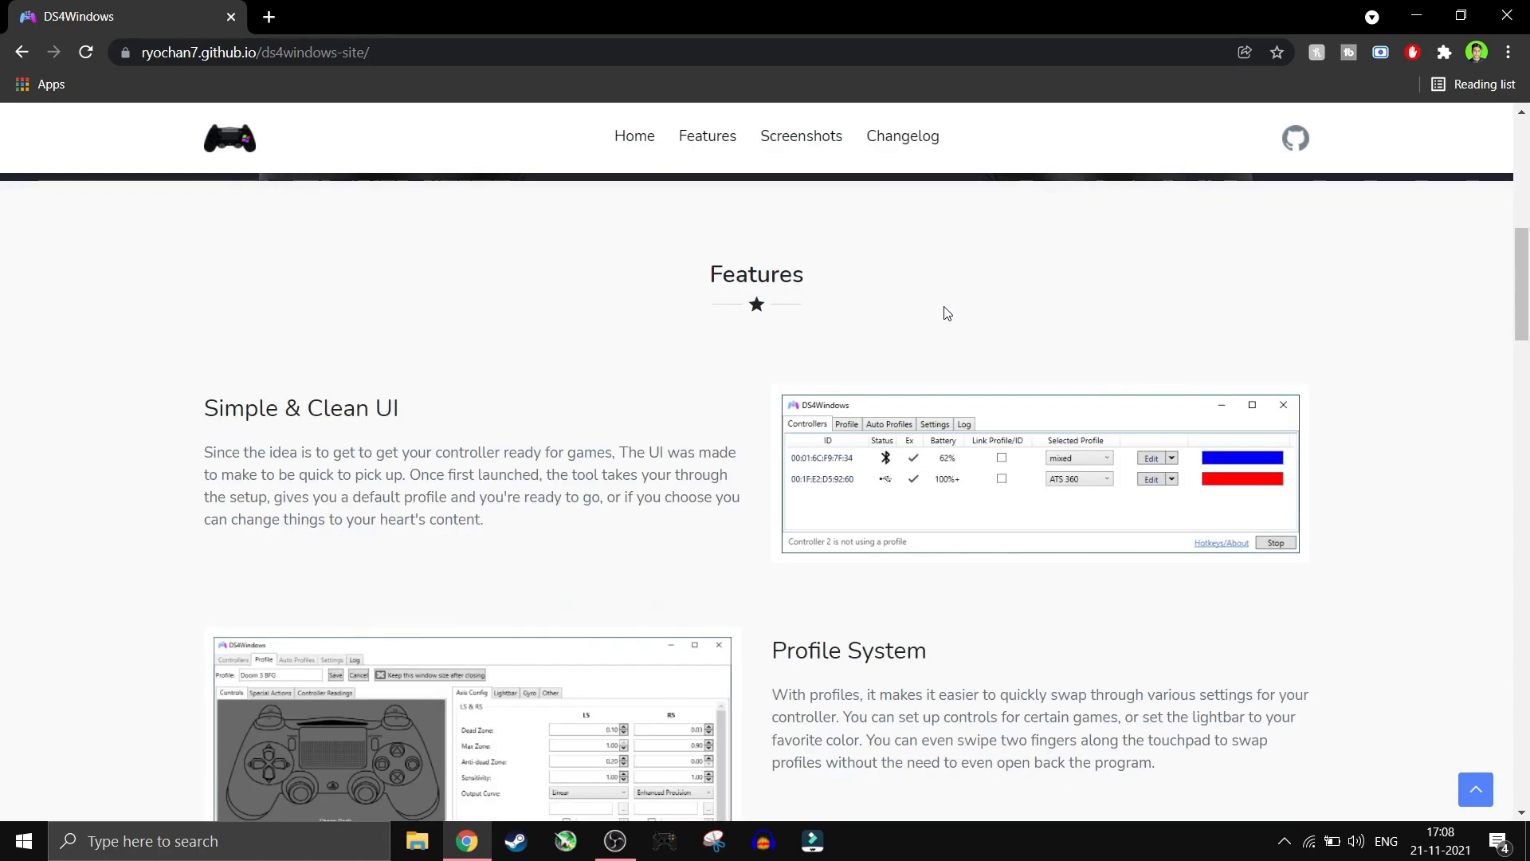
scroll(down, 3)
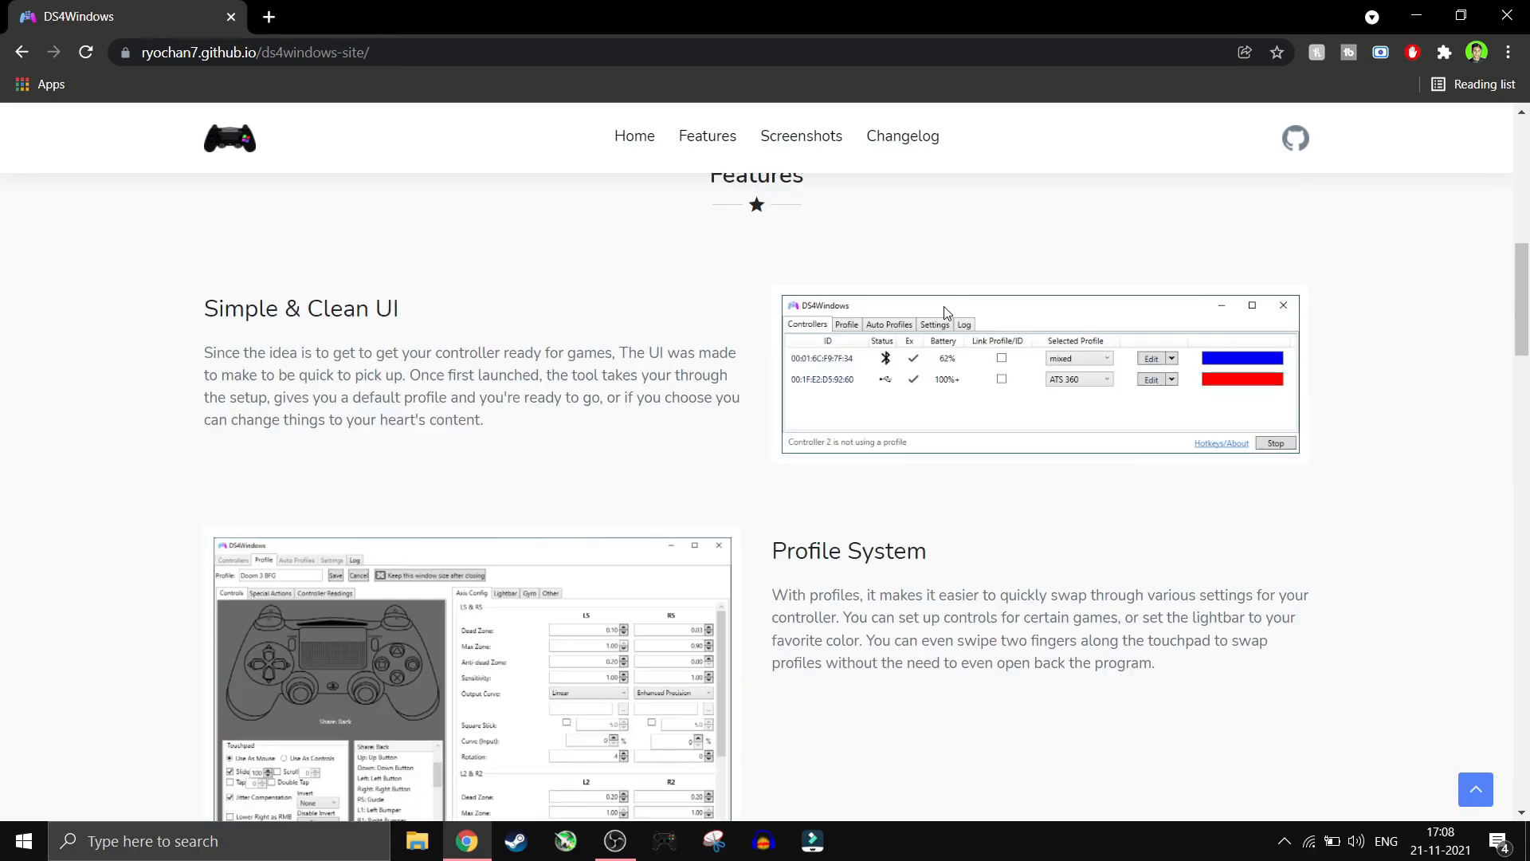
scroll(up, 3)
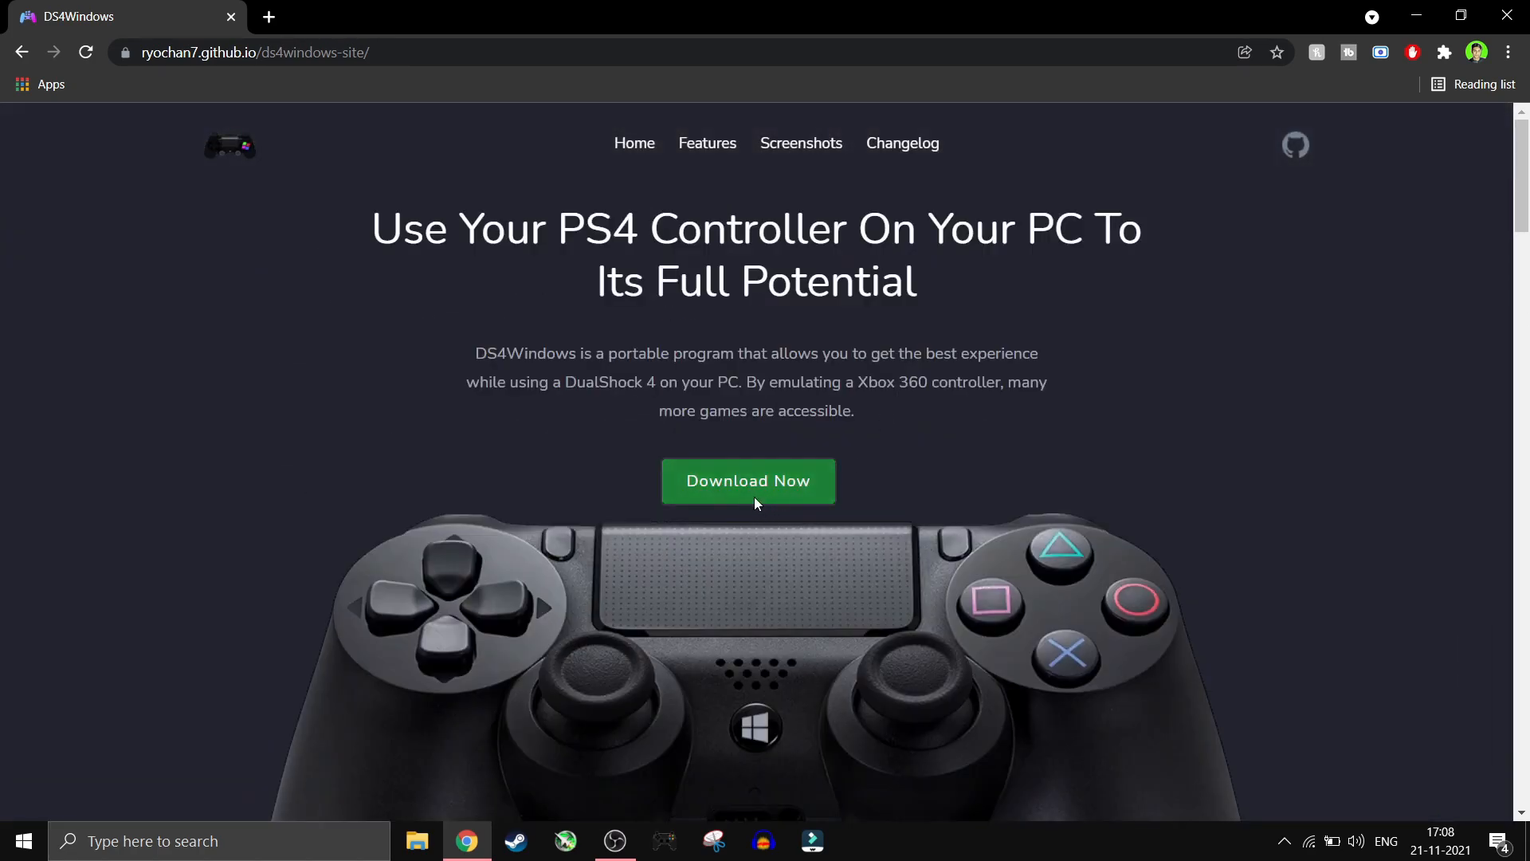
click(749, 481)
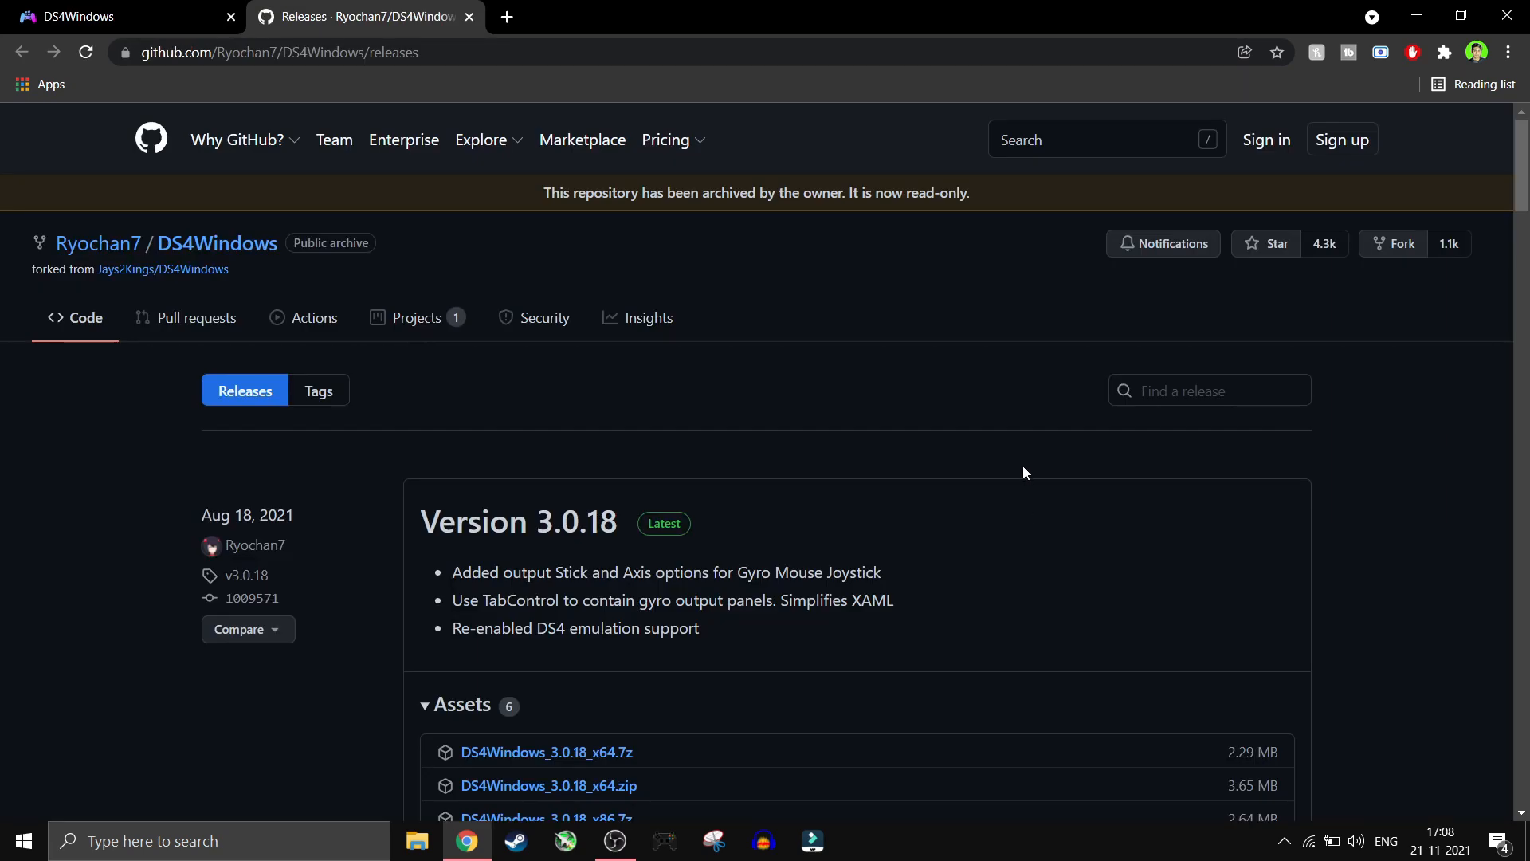
scroll(down, 3)
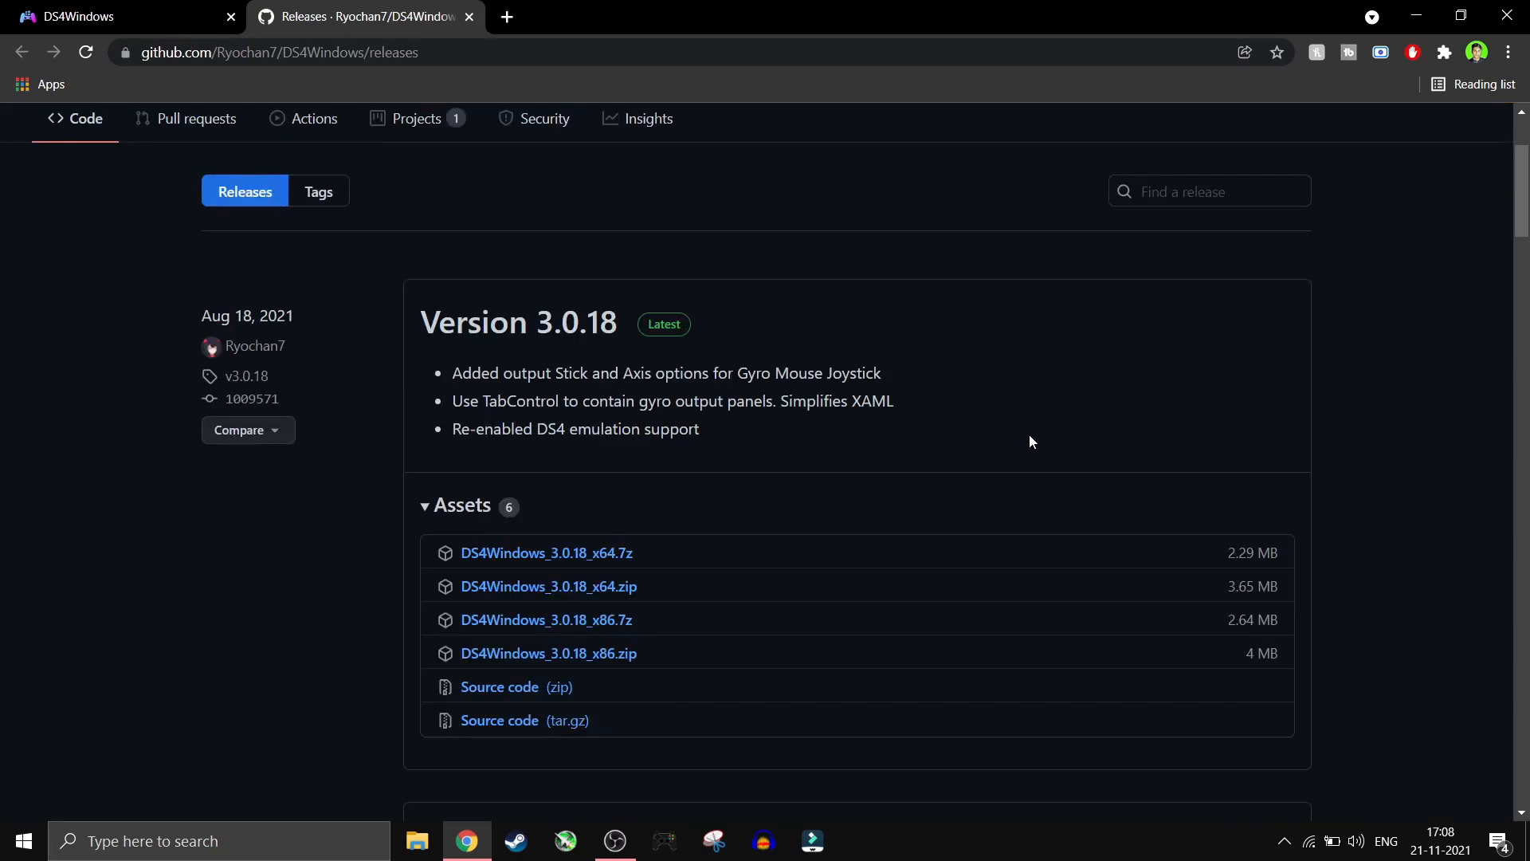
scroll(down, 3)
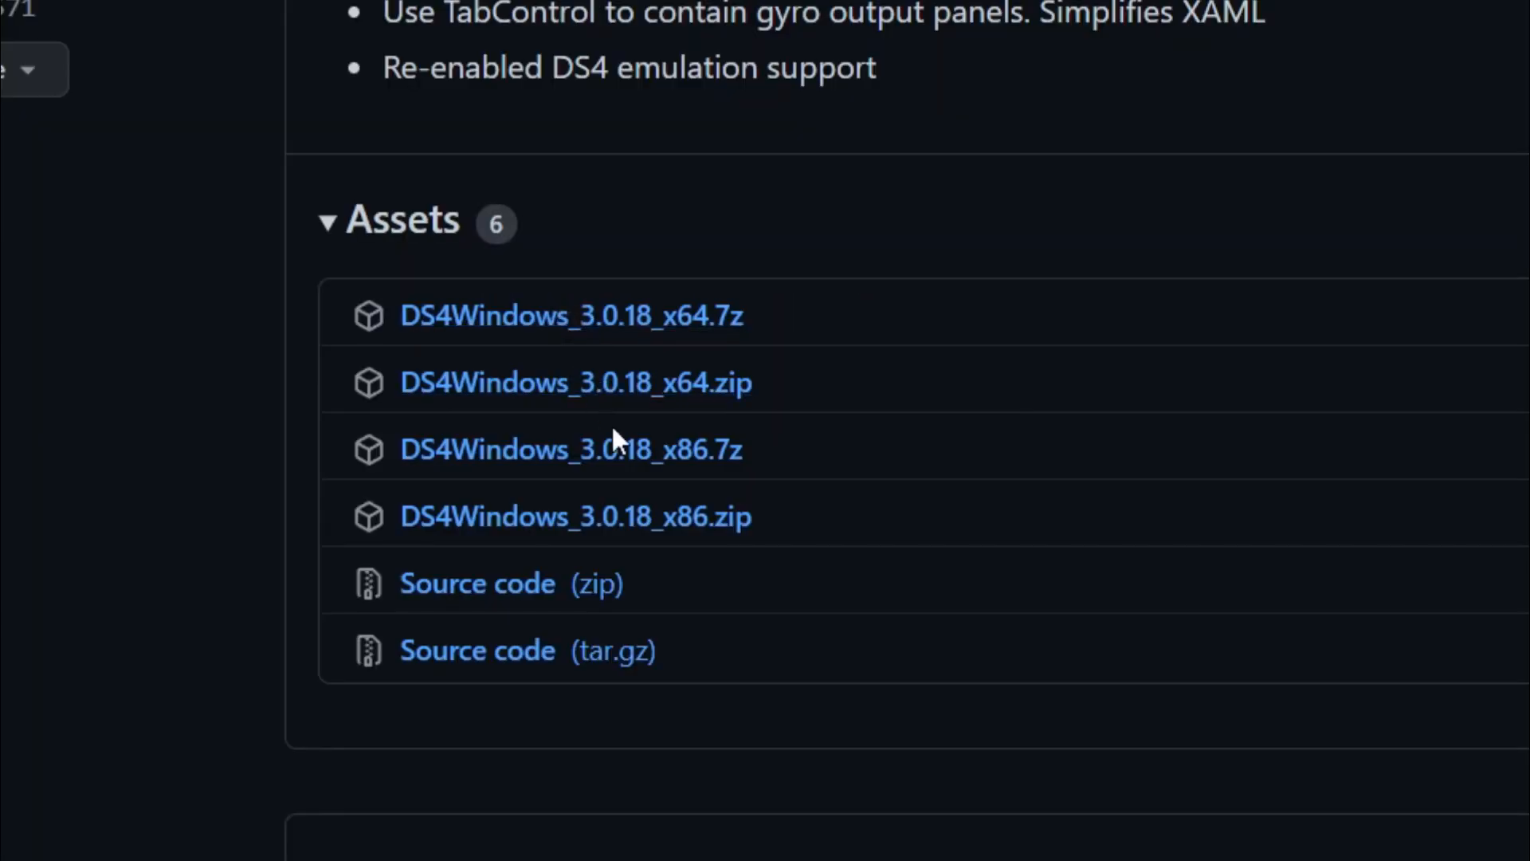
mouse_move(759, 616)
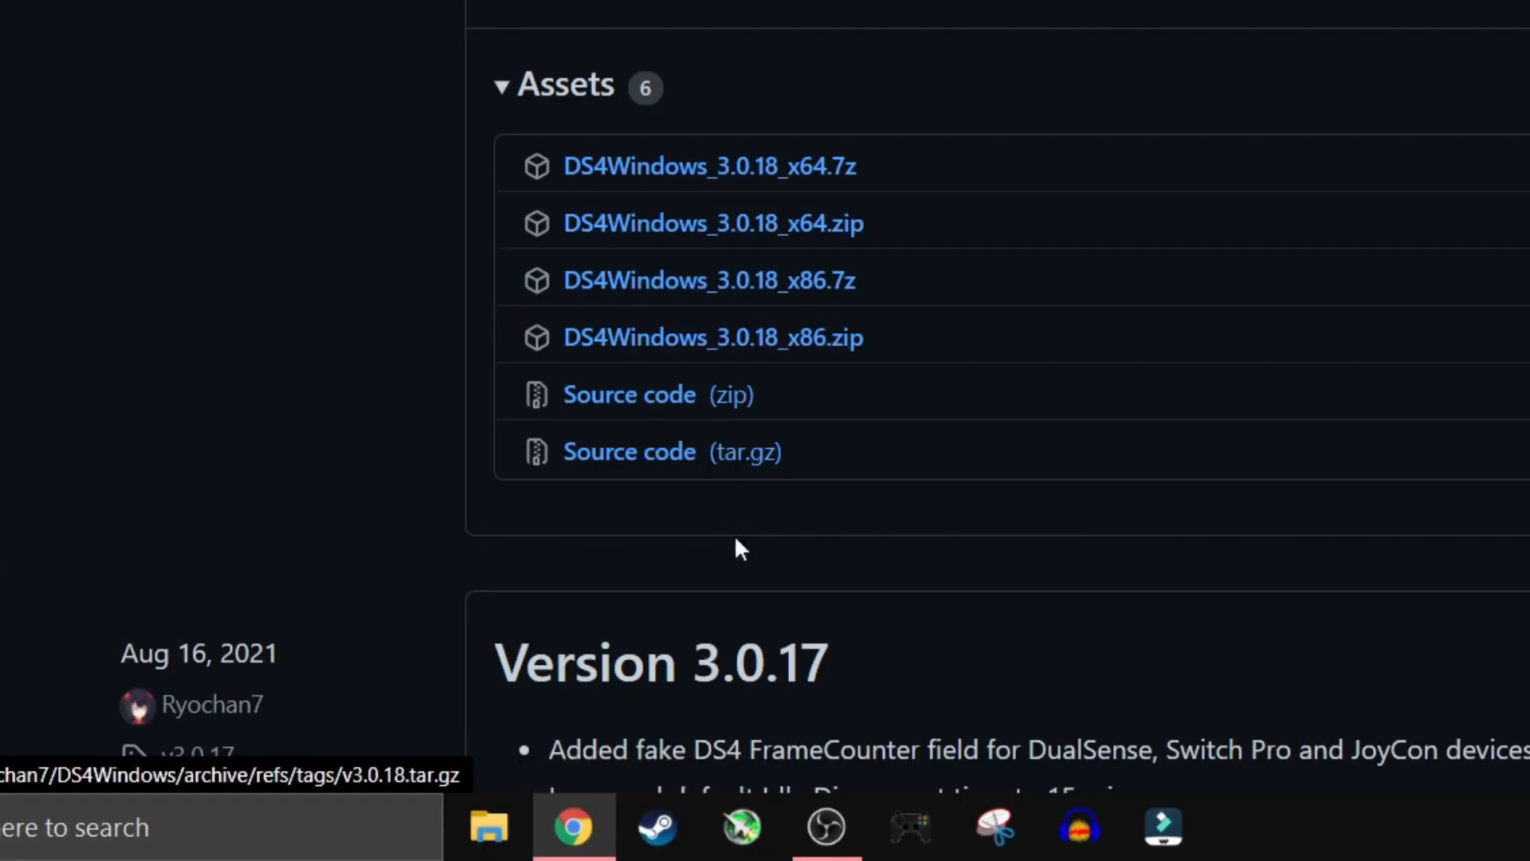
Extract the downloaded DS4Windows x64 zip with WinRAR into D:\Gaming
click(498, 849)
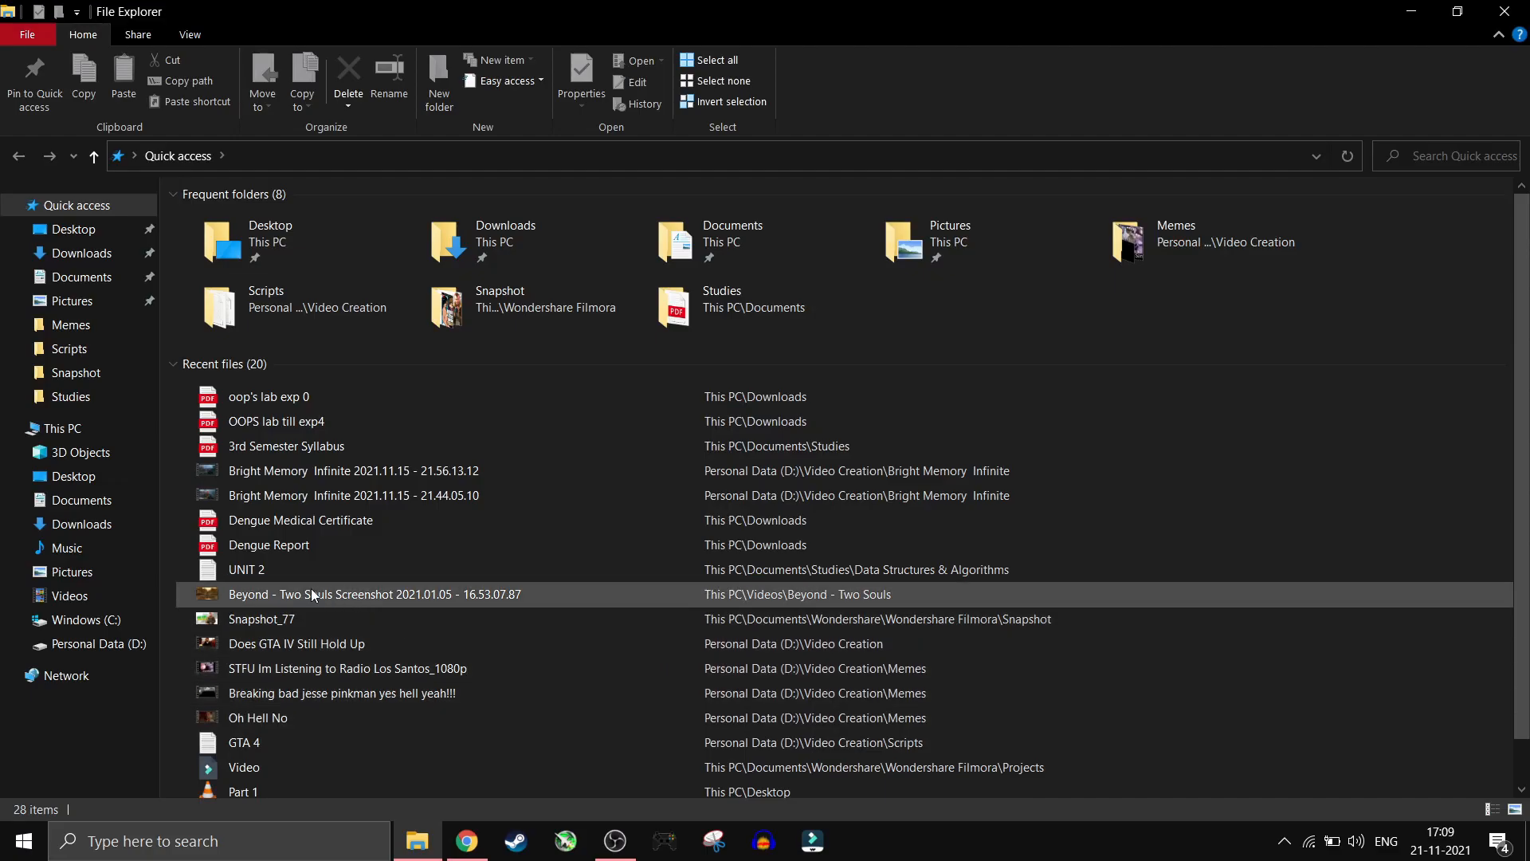
right_click(59, 428)
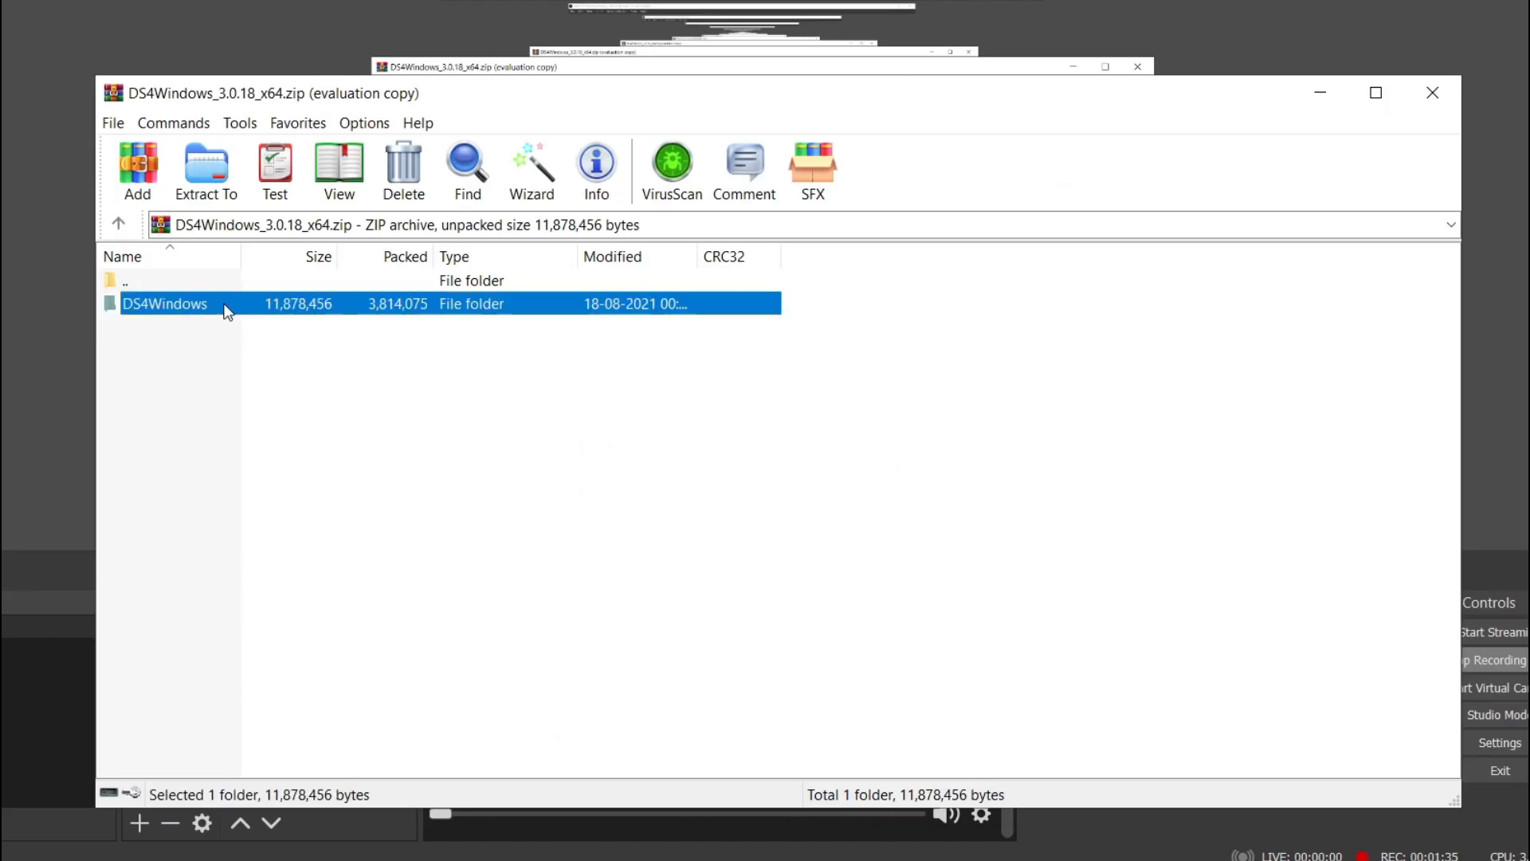
click(206, 168)
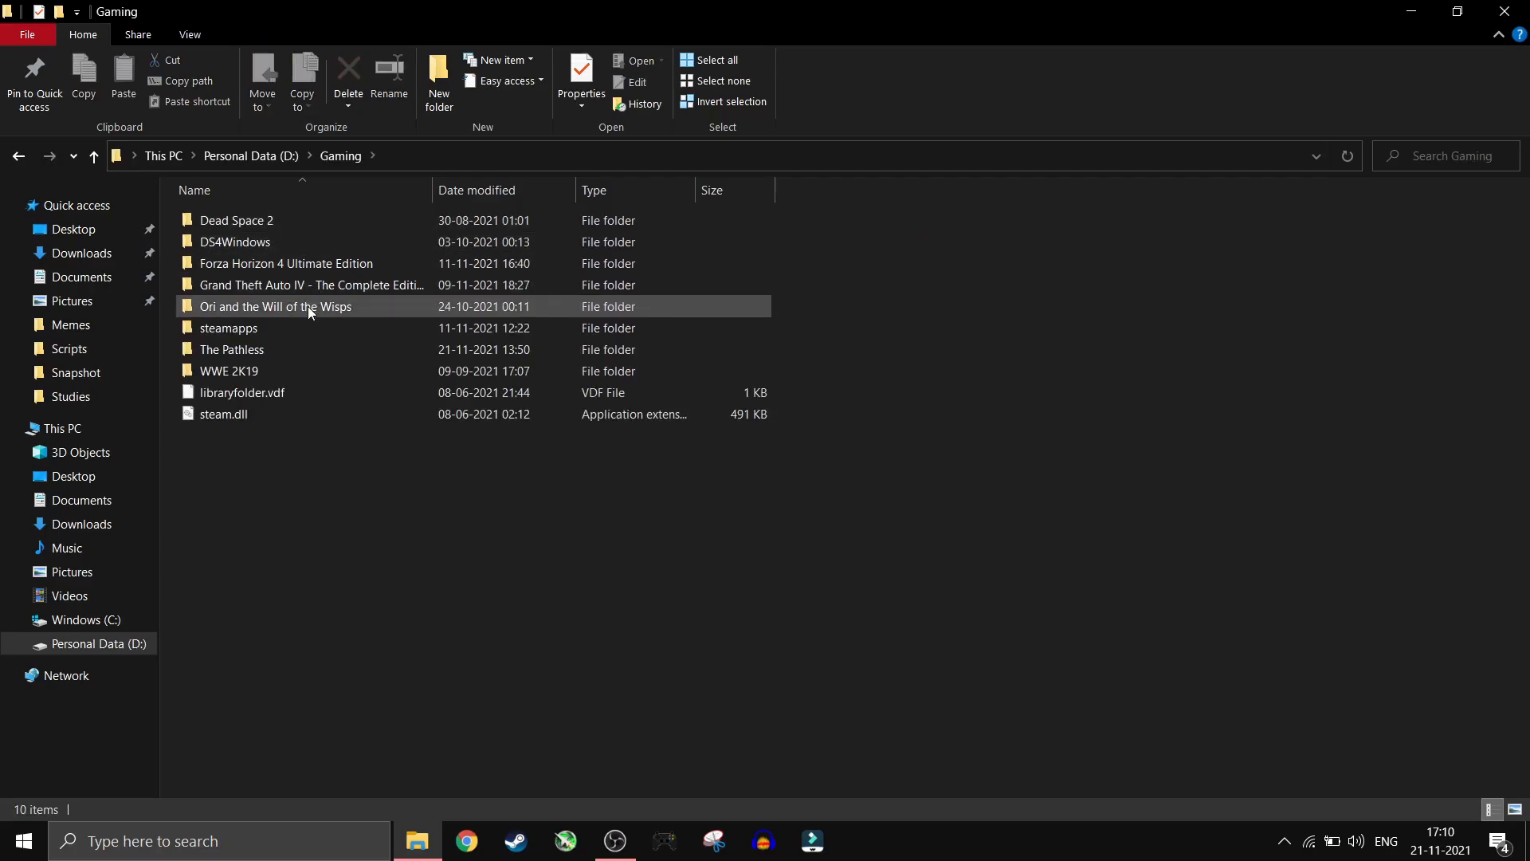
Open D:\Gaming\DS4Windows and run DS4Windows.exe
click(234, 242)
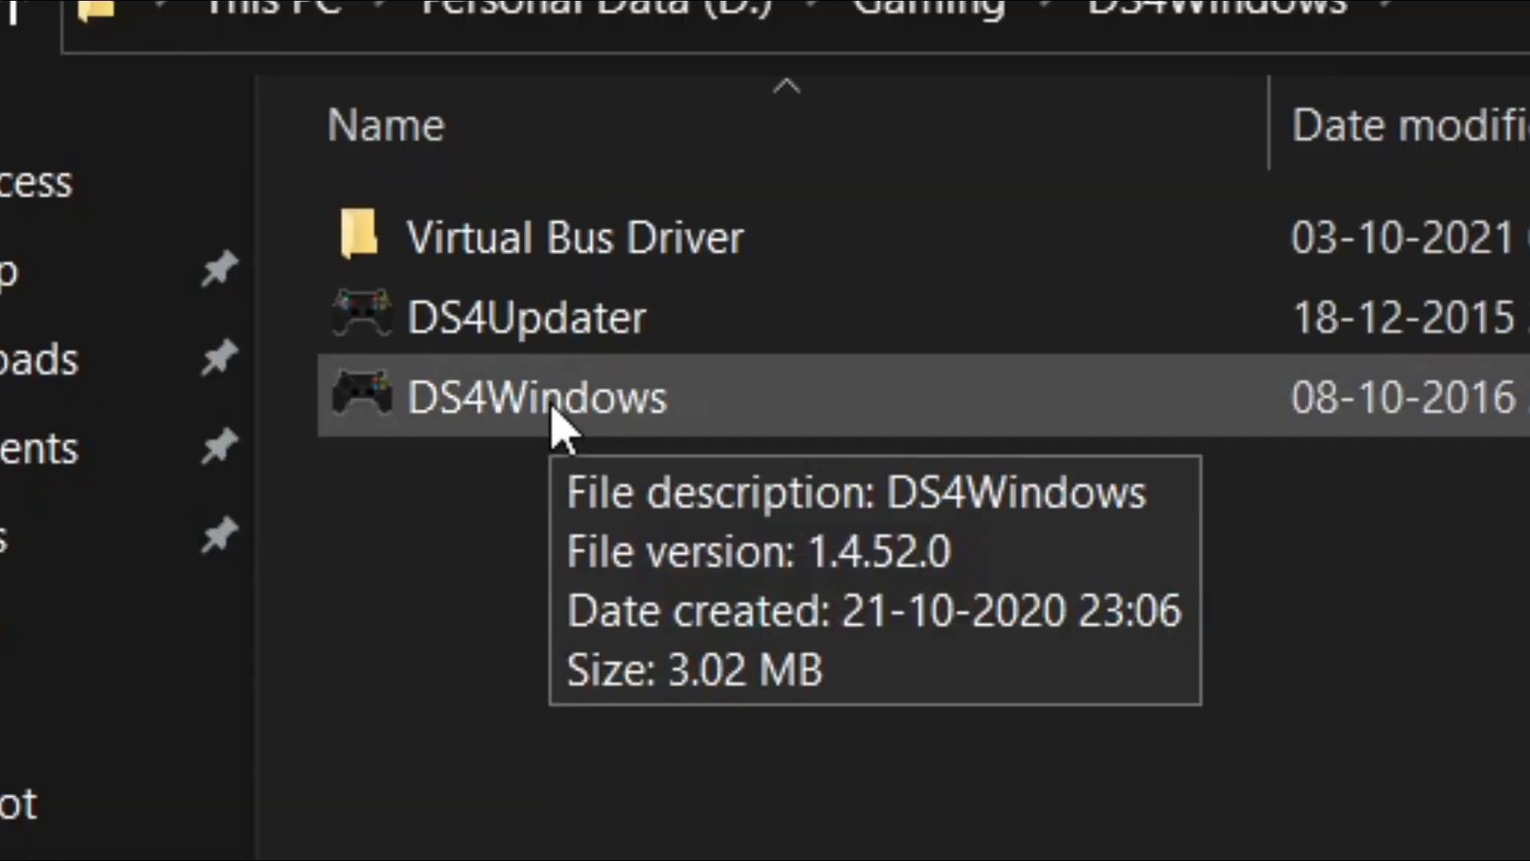
double_click(536, 398)
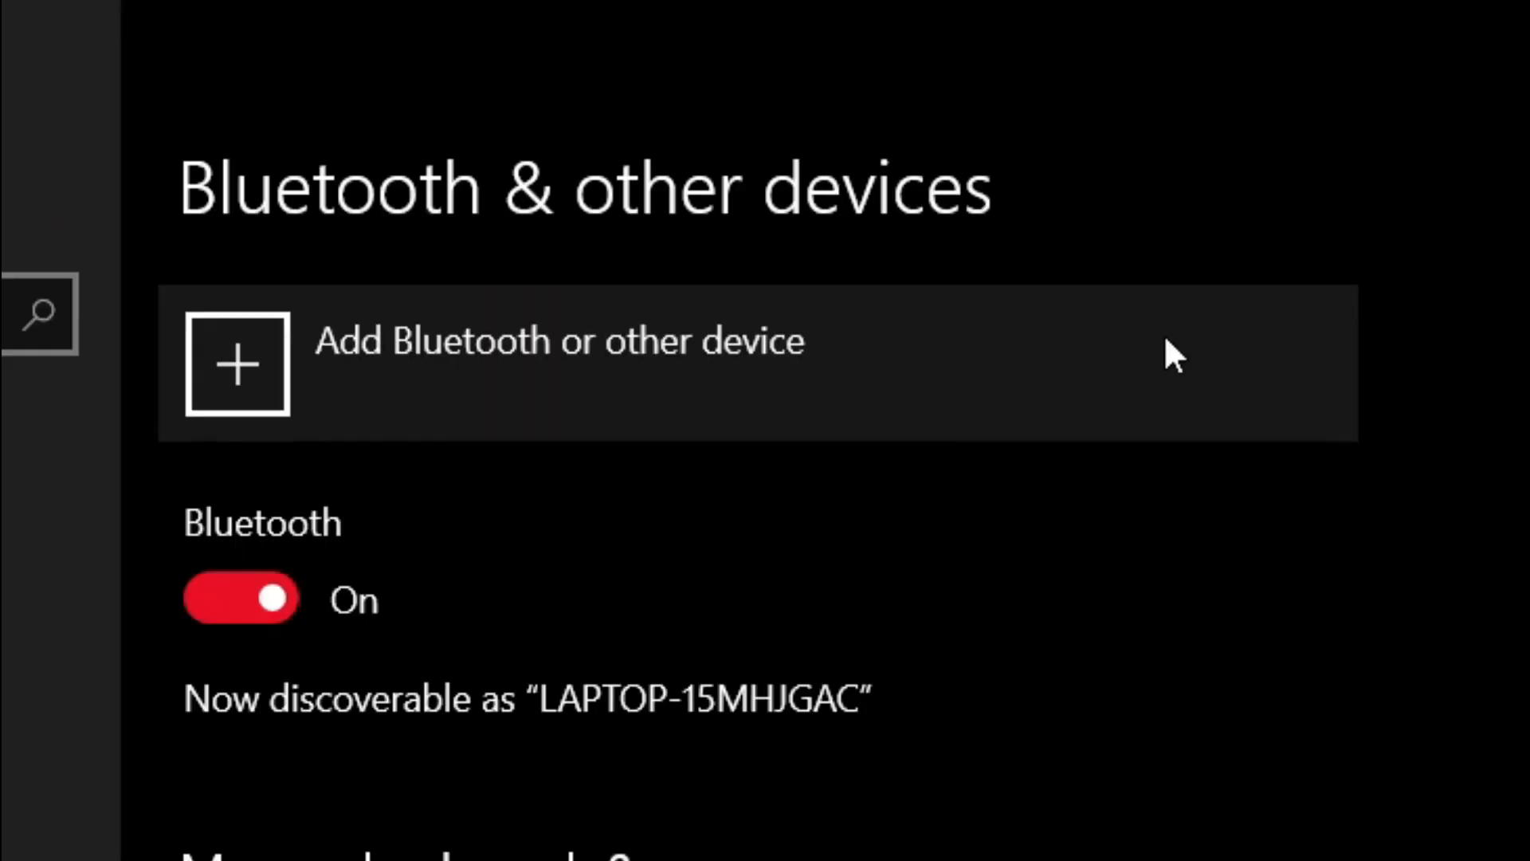
Choose Add Bluetooth or other device on the Bluetooth & other devices page
click(235, 363)
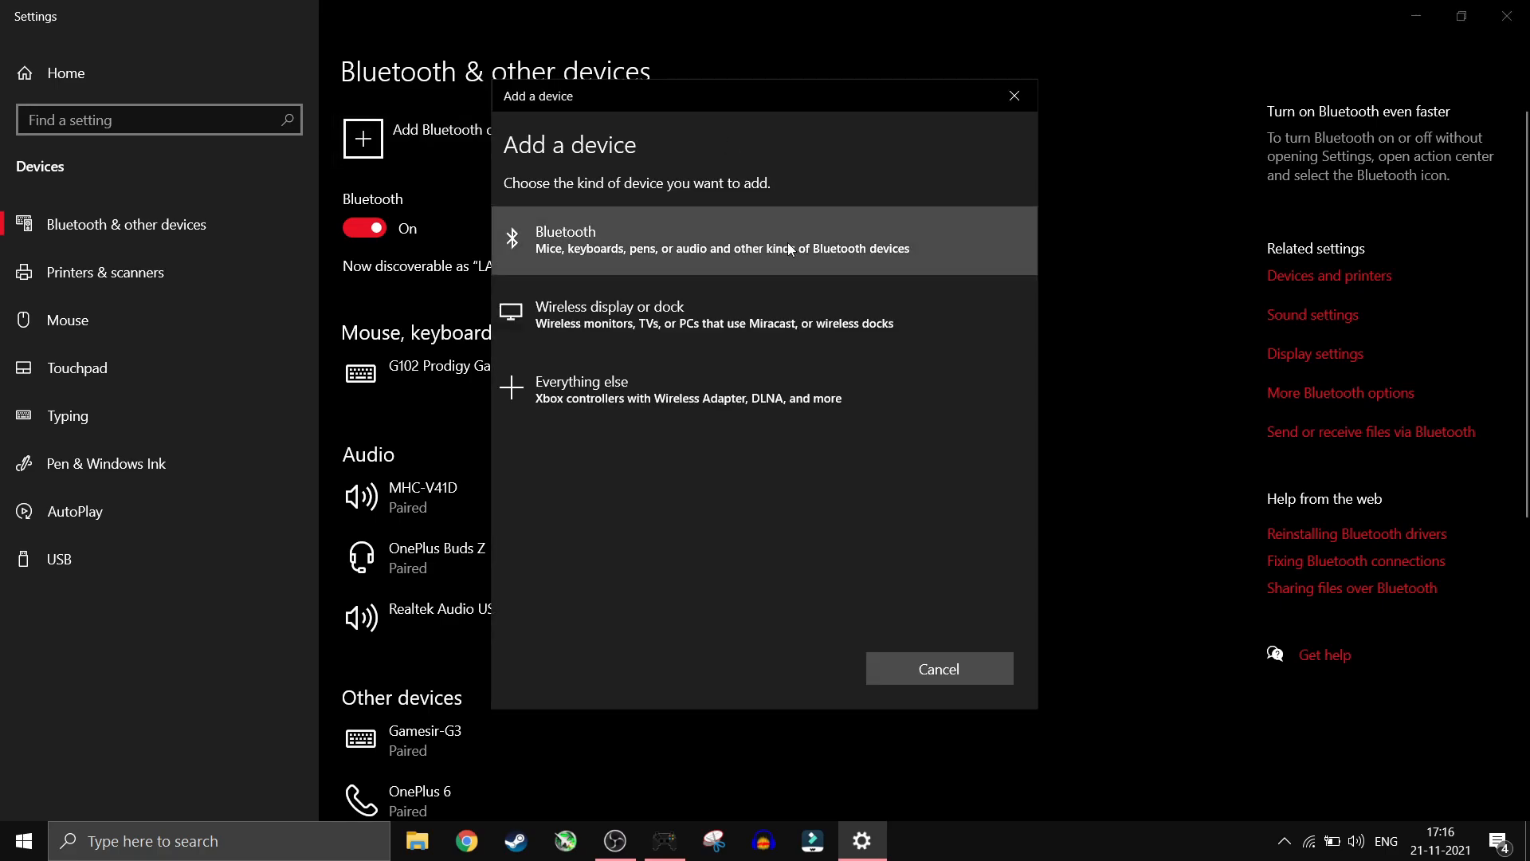